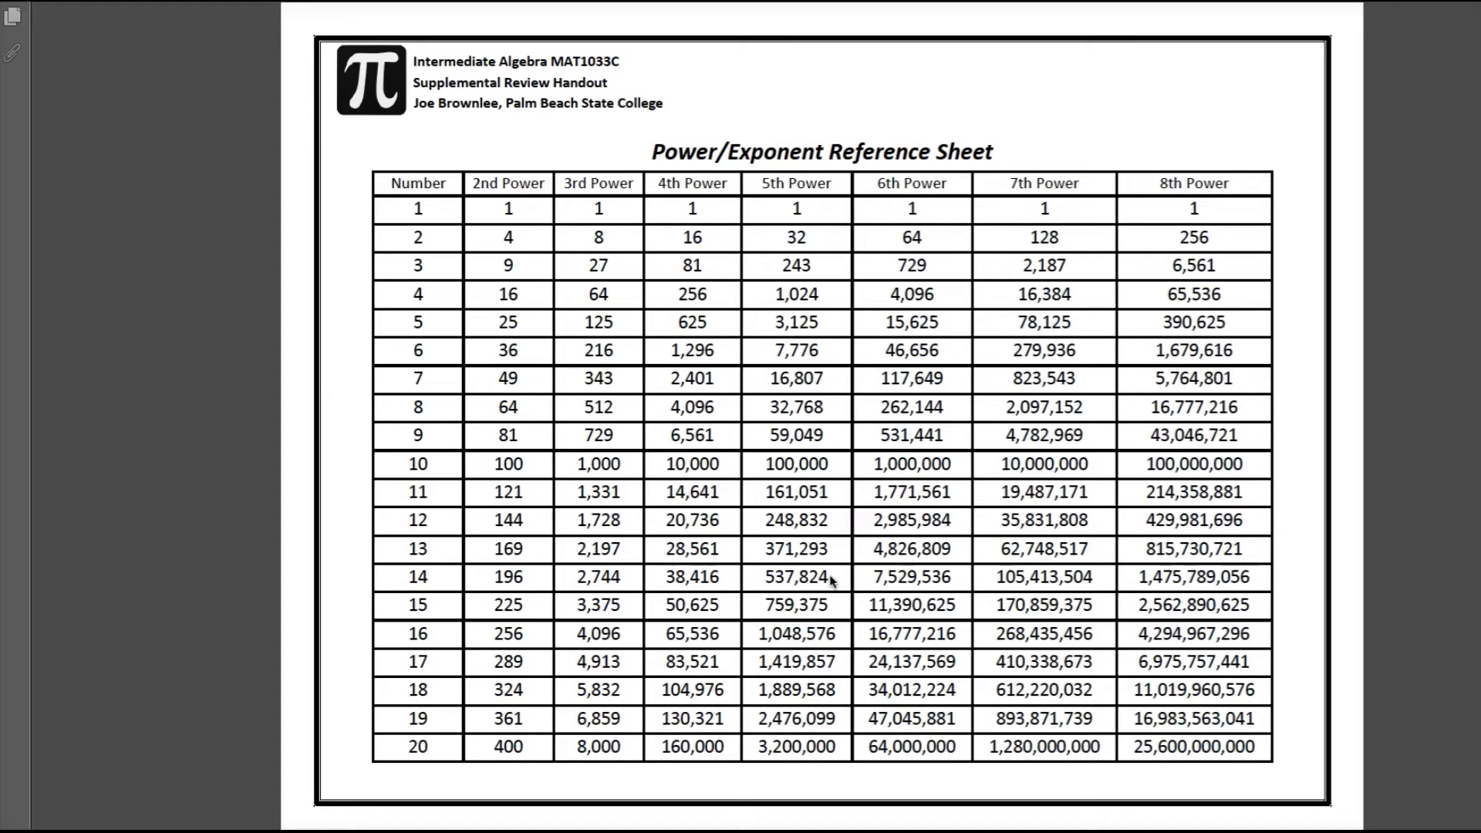
mouse_move(584, 446)
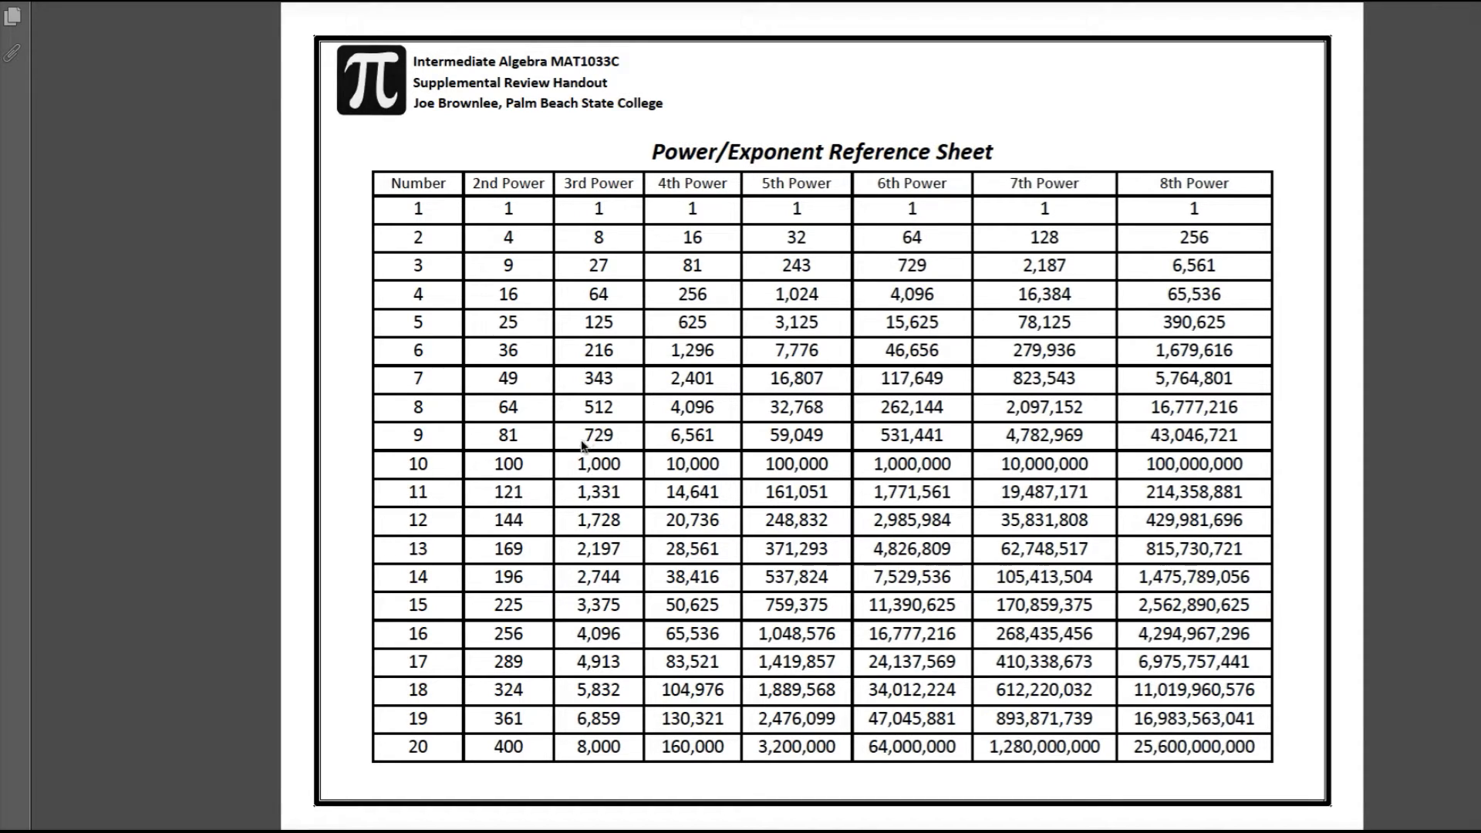